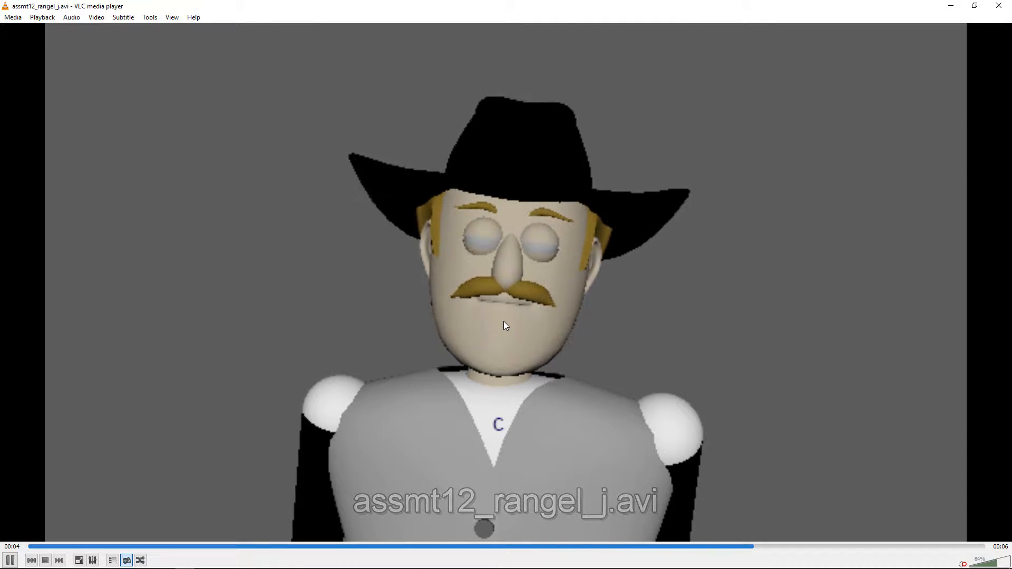
- Play the assmt12_rangel_j.avi mustached cowboy clip
click(36, 547)
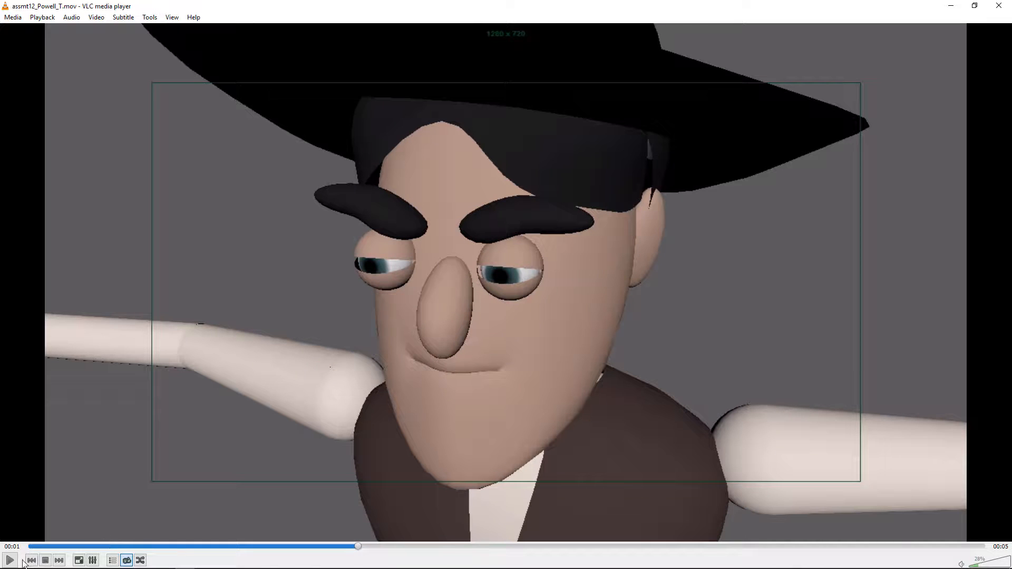
click(11, 560)
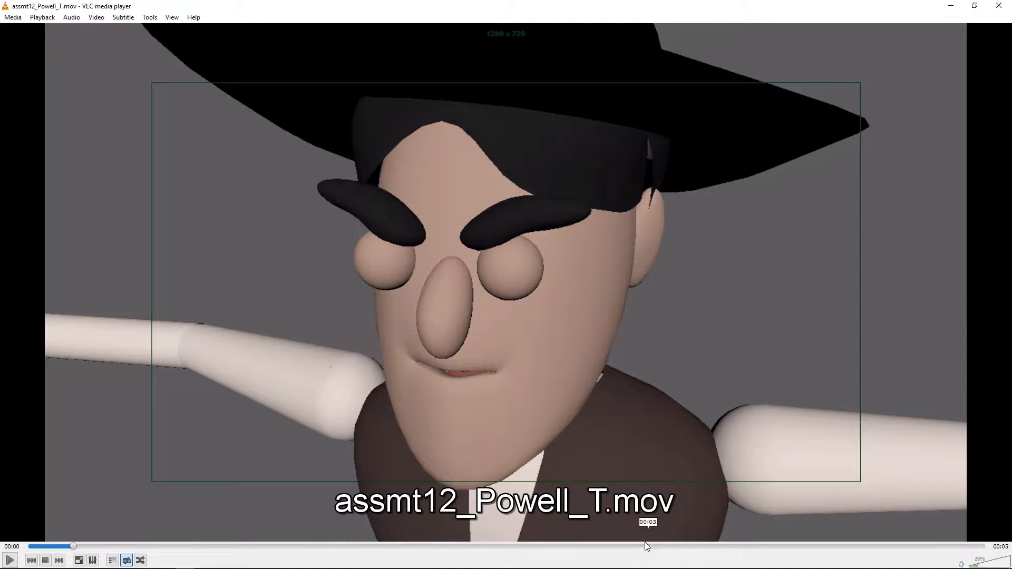
click(9, 560)
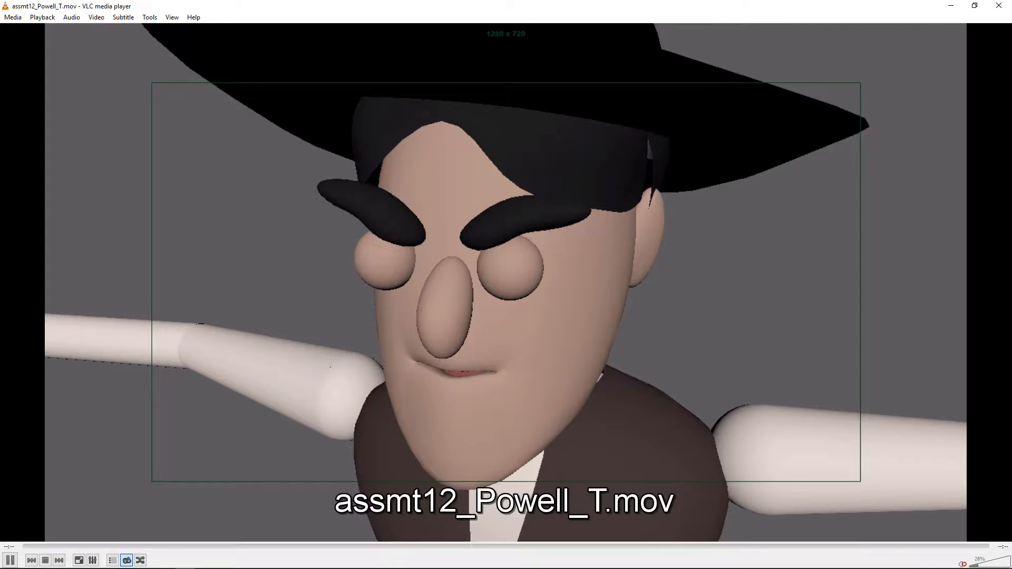
click(9, 559)
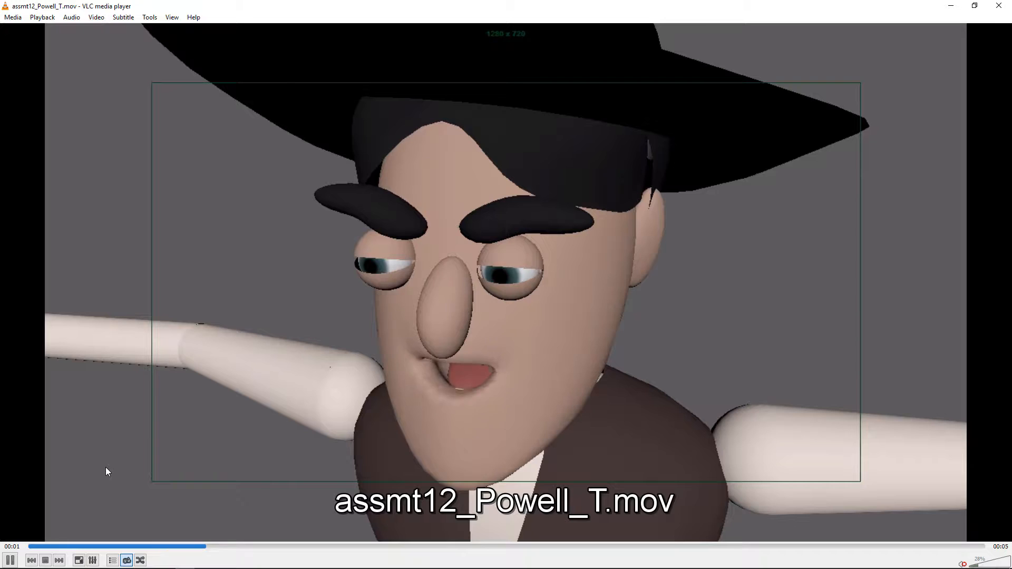
click(58, 560)
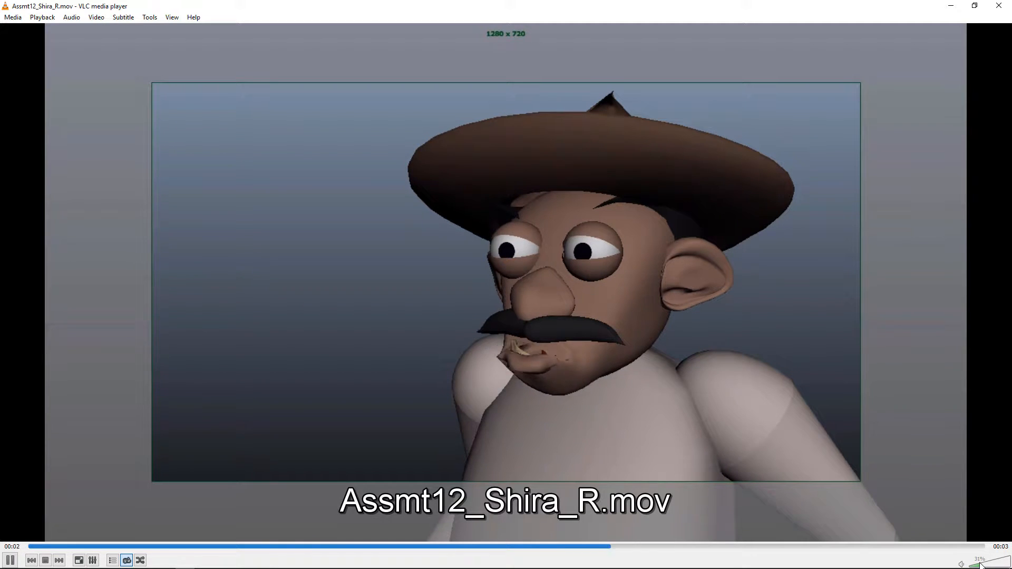
click(239, 546)
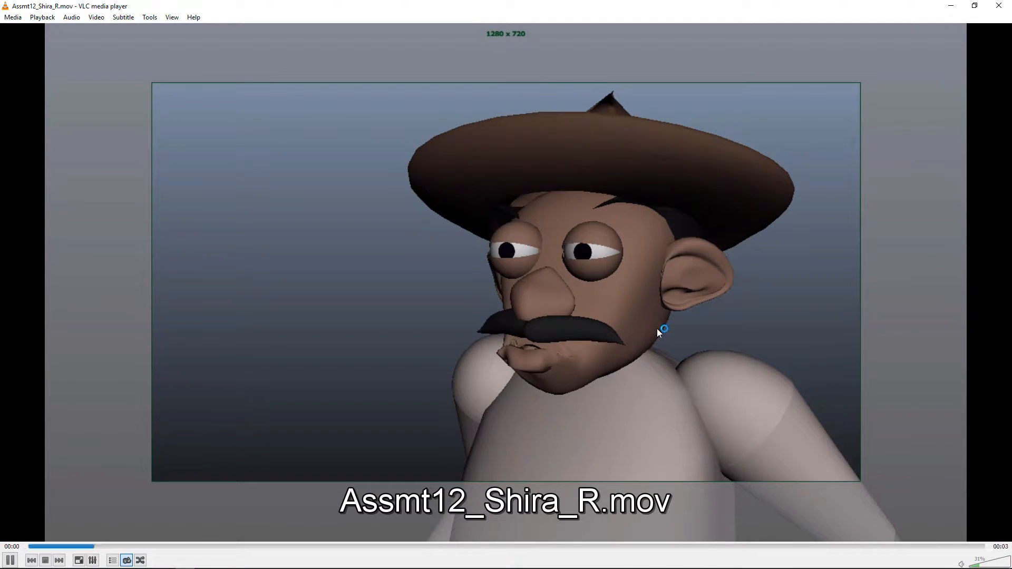
mouse_move(676, 401)
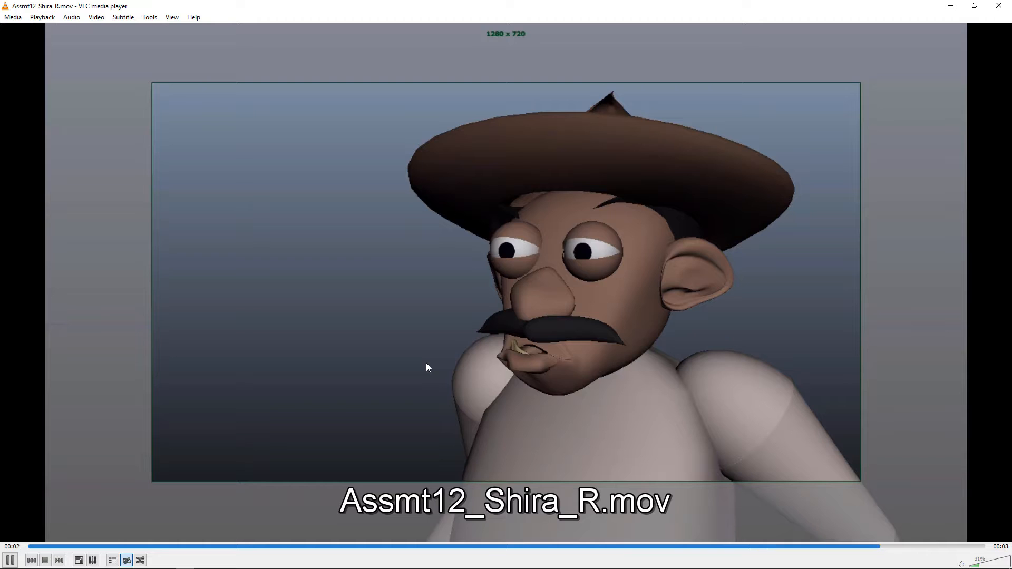
click(59, 559)
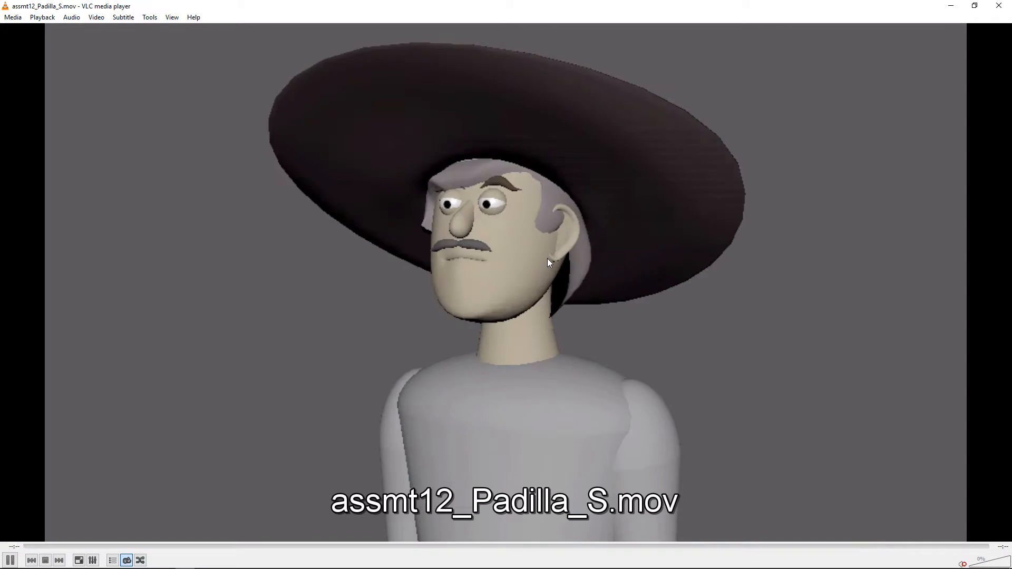
click(10, 559)
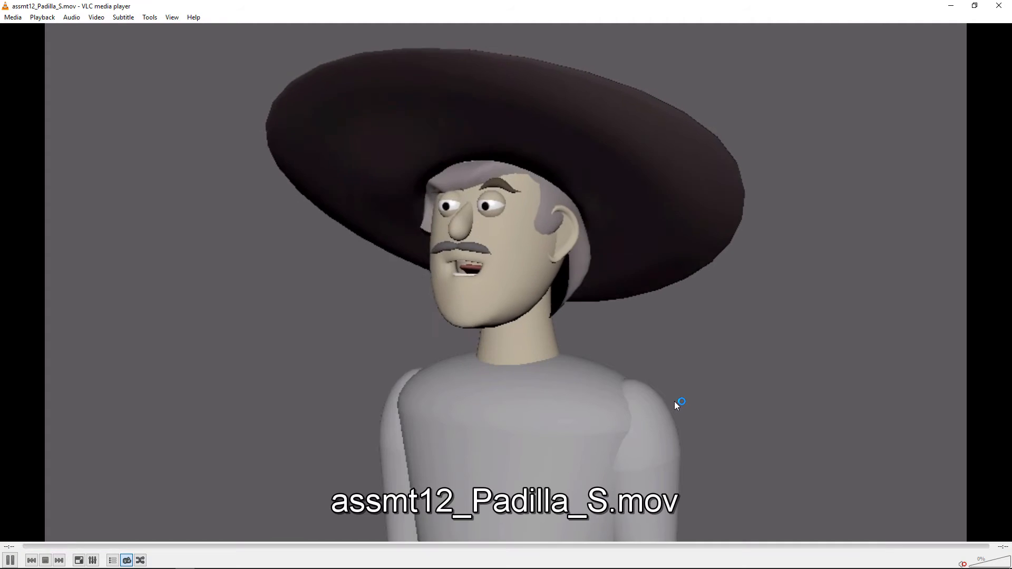
click(11, 560)
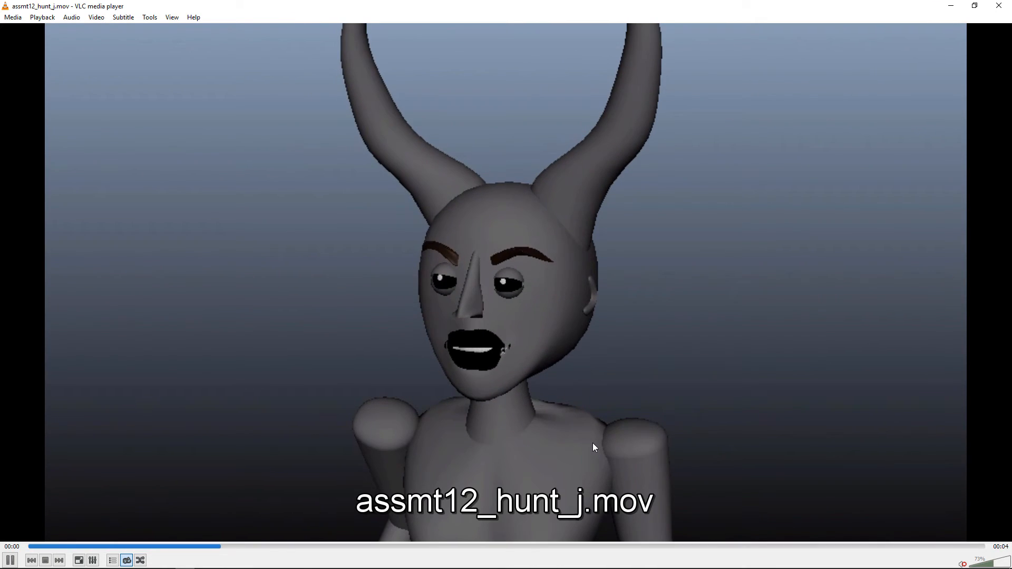
click(59, 560)
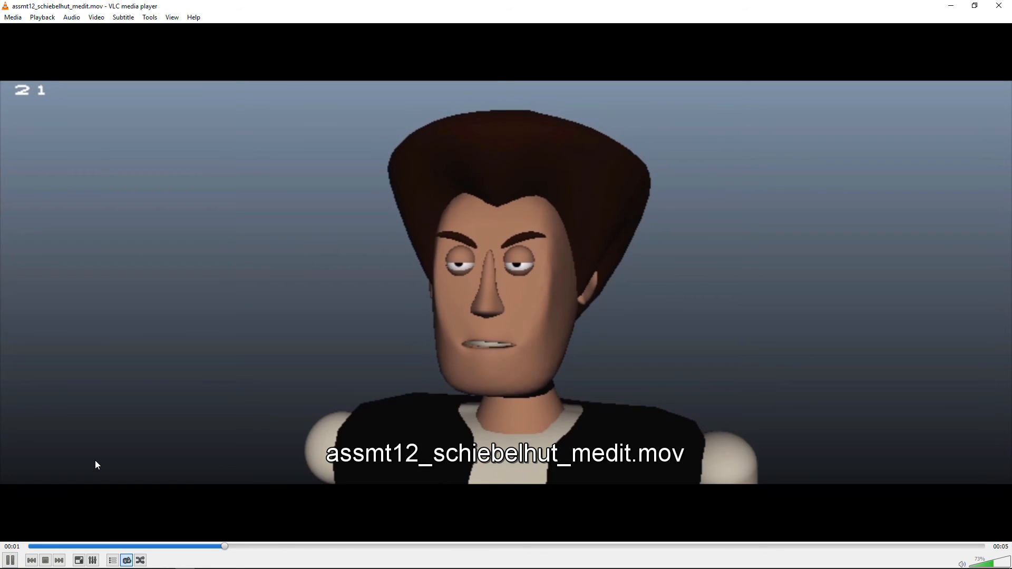